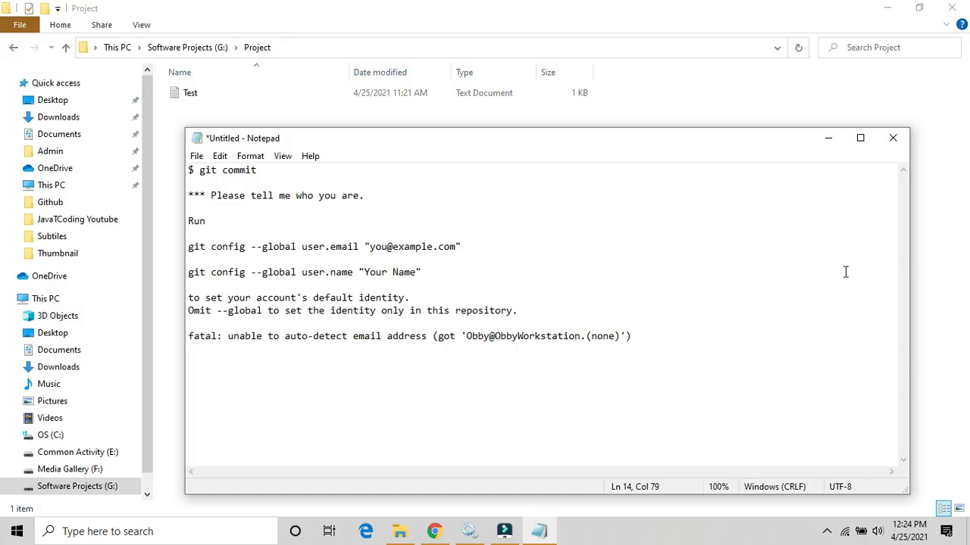
pyautogui.moveTo(622, 293)
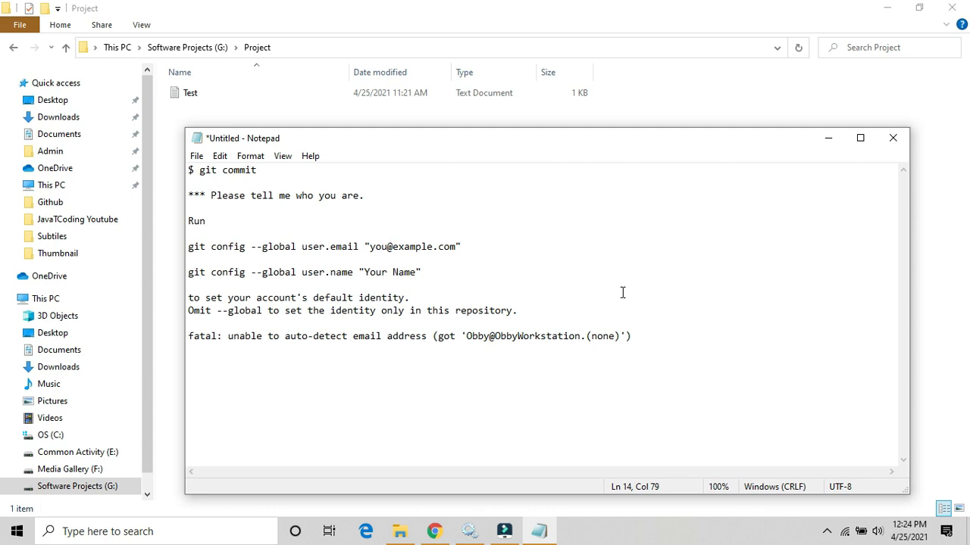
pyautogui.moveTo(259, 233)
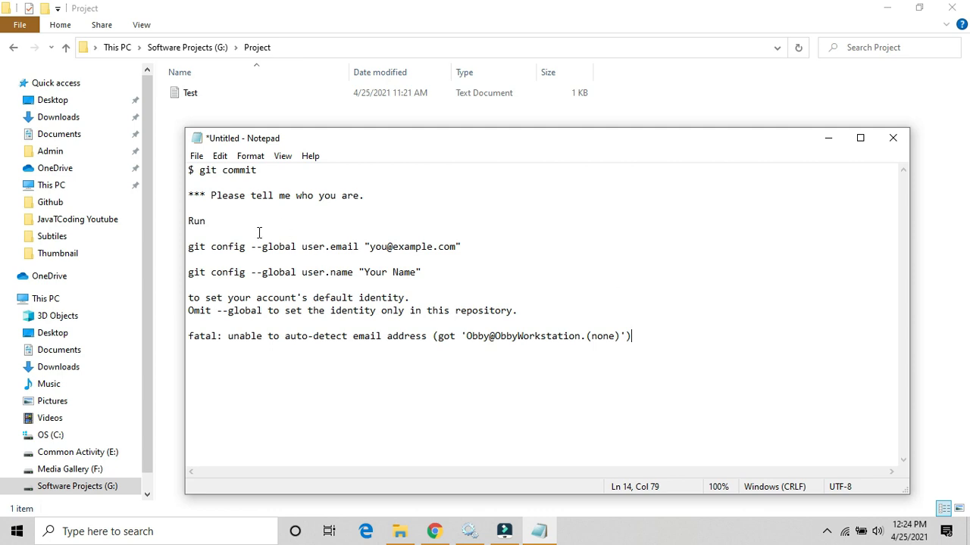
# - Switch the Git Bash prompt to drive G with cd G:
pyautogui.moveTo(188, 195); pyautogui.dragTo(395, 336)
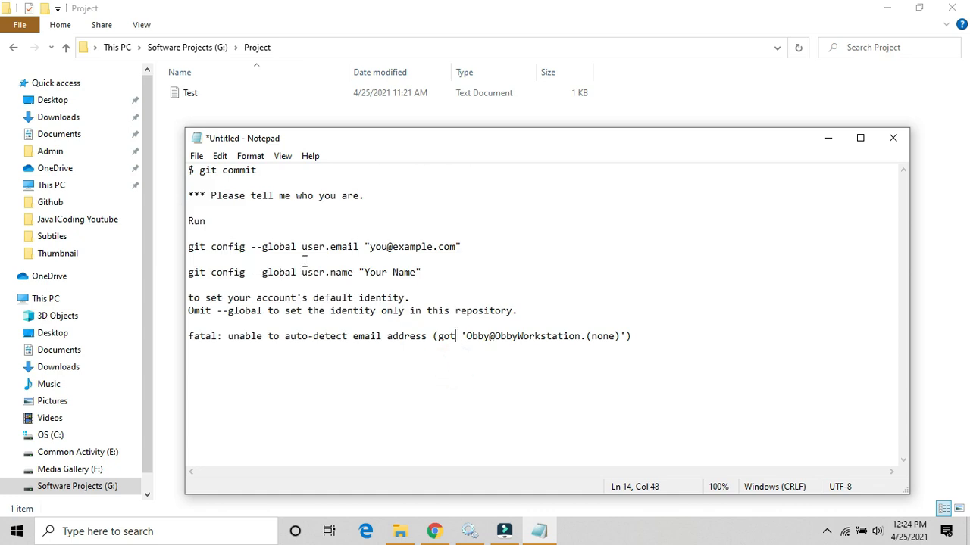
pyautogui.moveTo(201, 246)
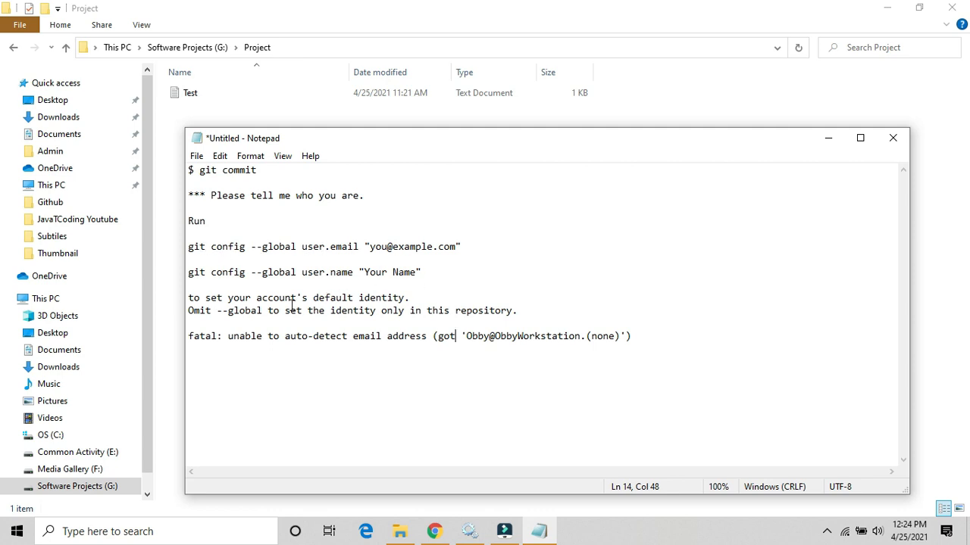
pyautogui.moveTo(337, 324)
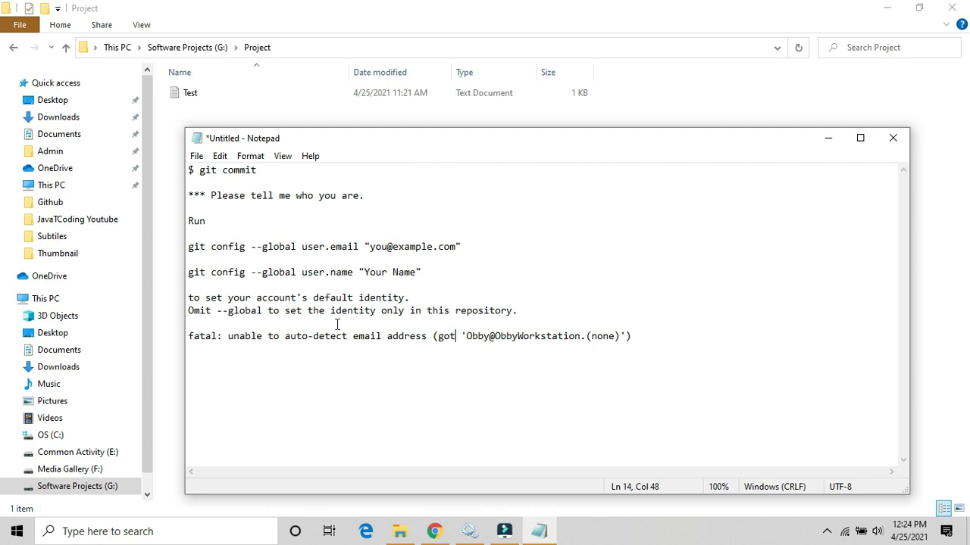
pyautogui.moveTo(259, 206)
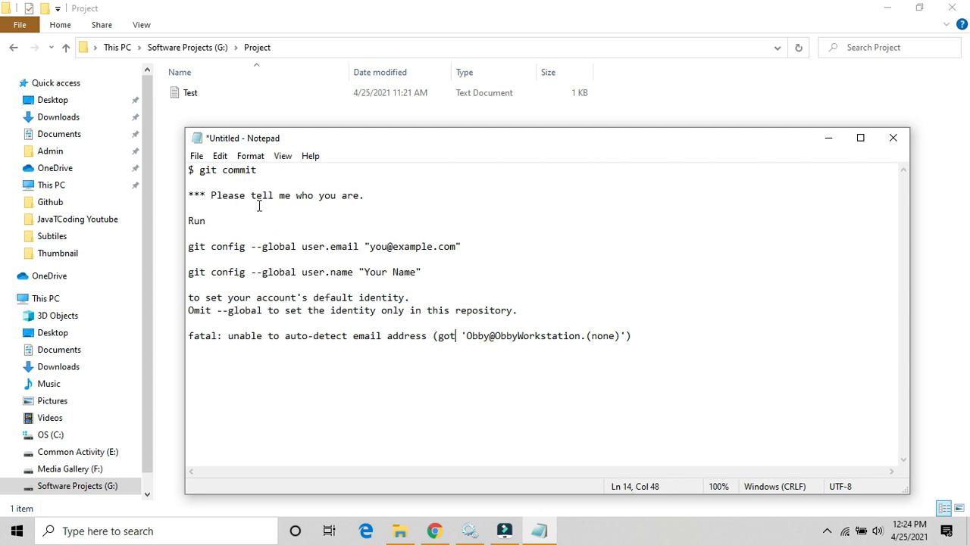
pyautogui.moveTo(437, 386)
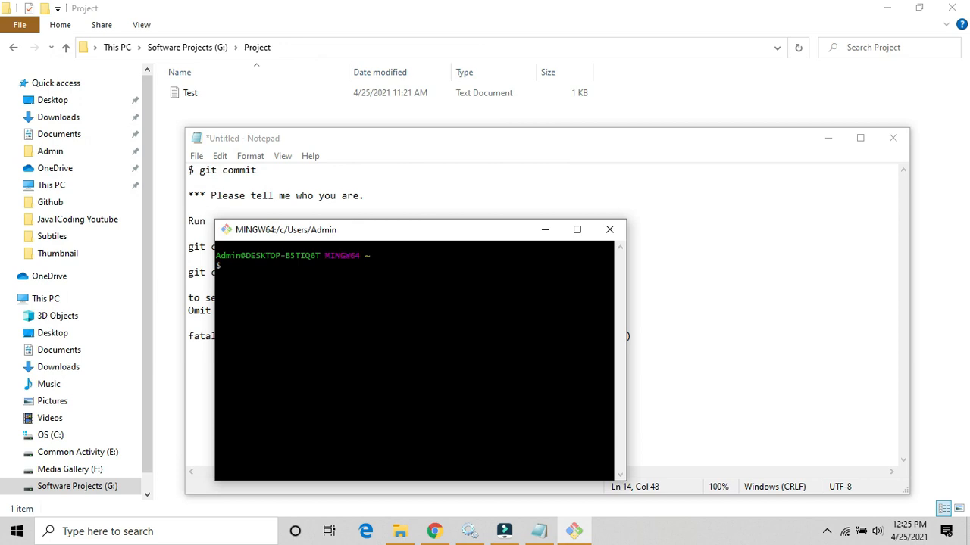
pyautogui.write('c')
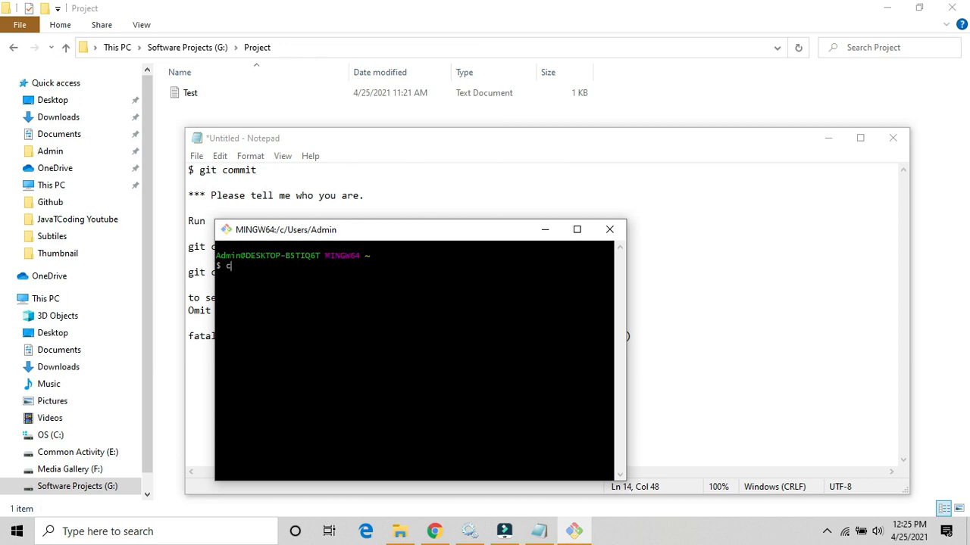
pyautogui.write('d G')
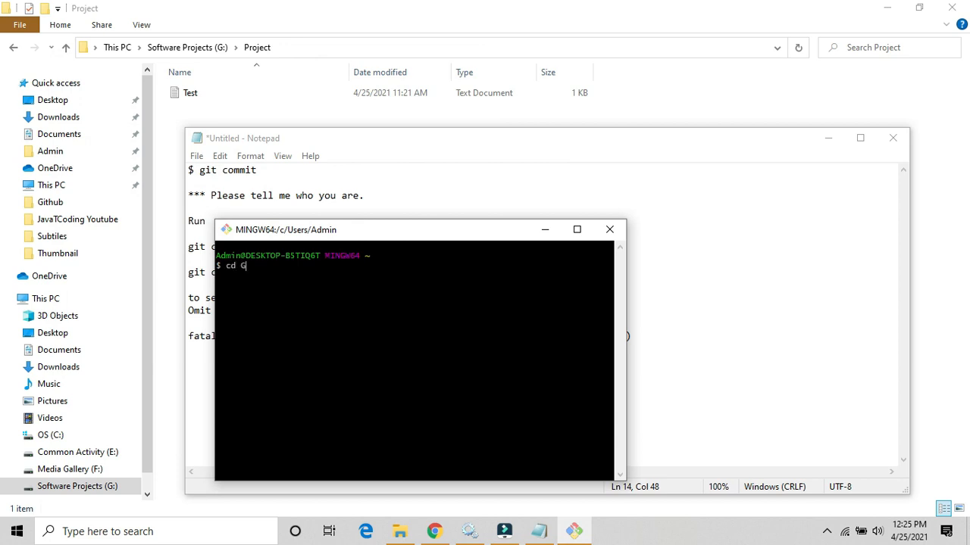
pyautogui.press('Return')
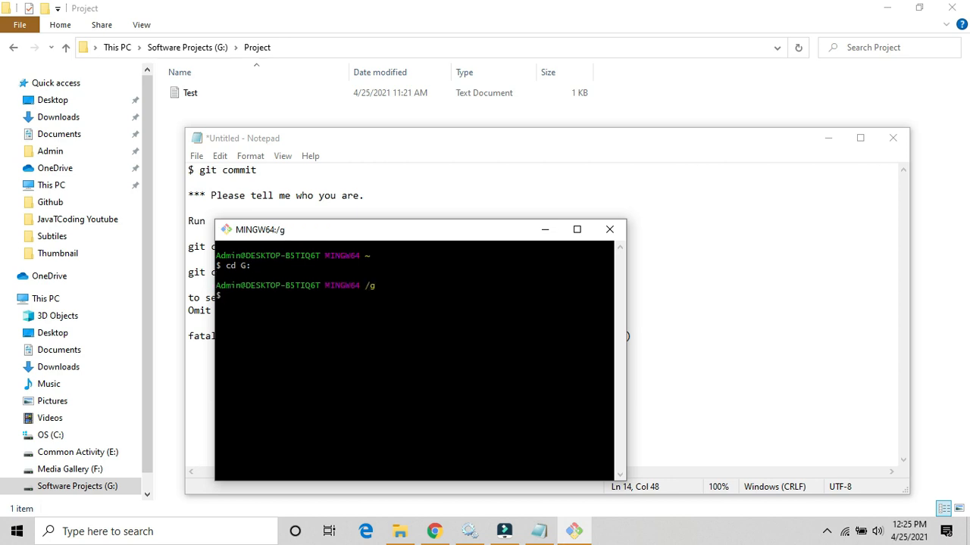
# - Change into the Project folder on drive G
pyautogui.write('cd pr')
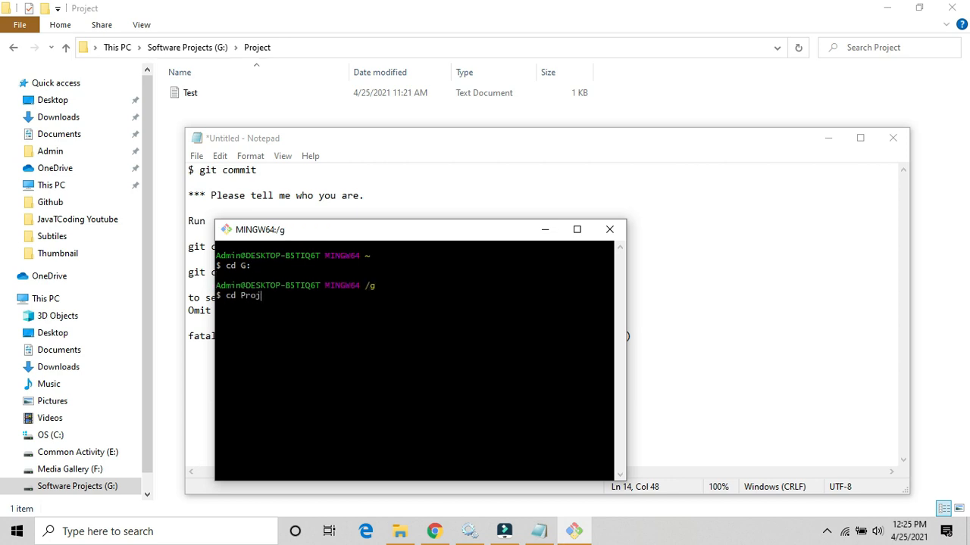
pyautogui.write('ect')
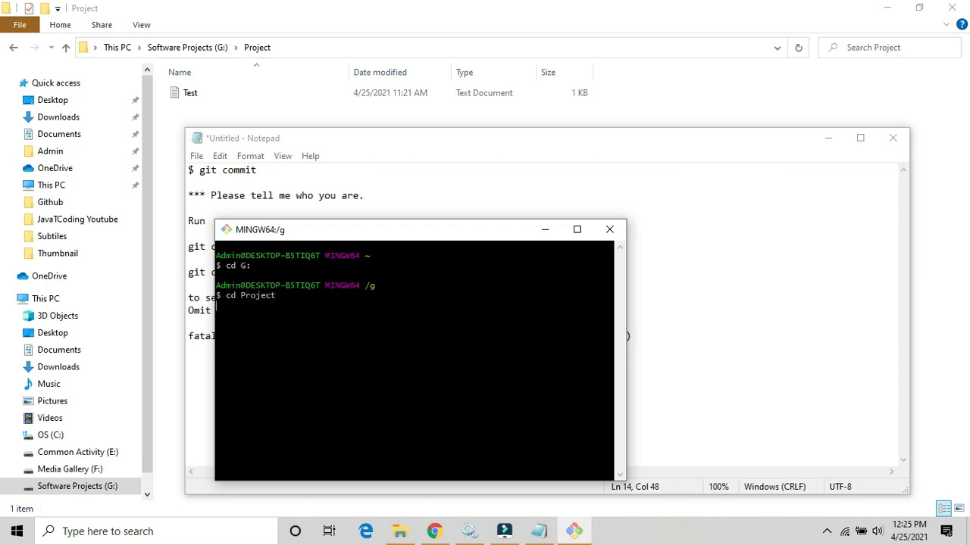
pyautogui.press('Return')
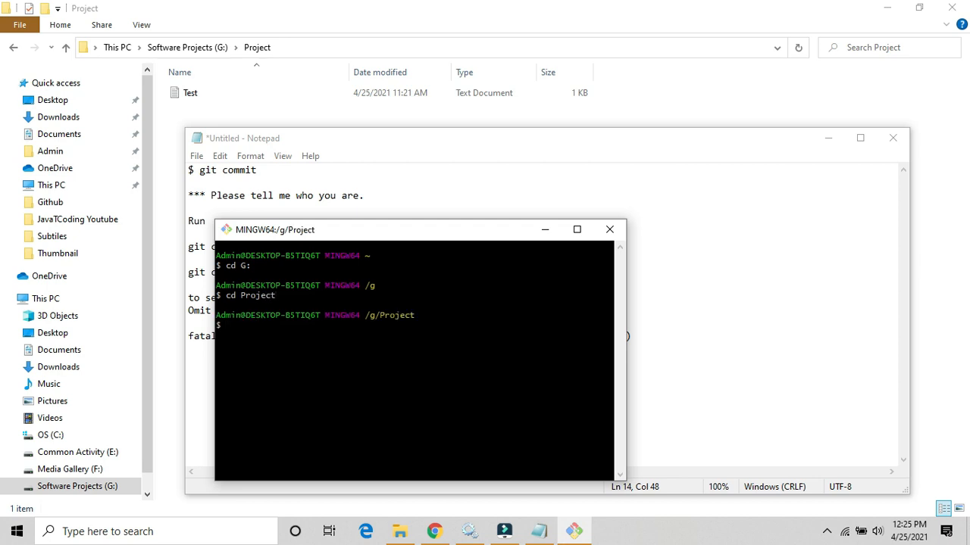
pyautogui.write('git init')
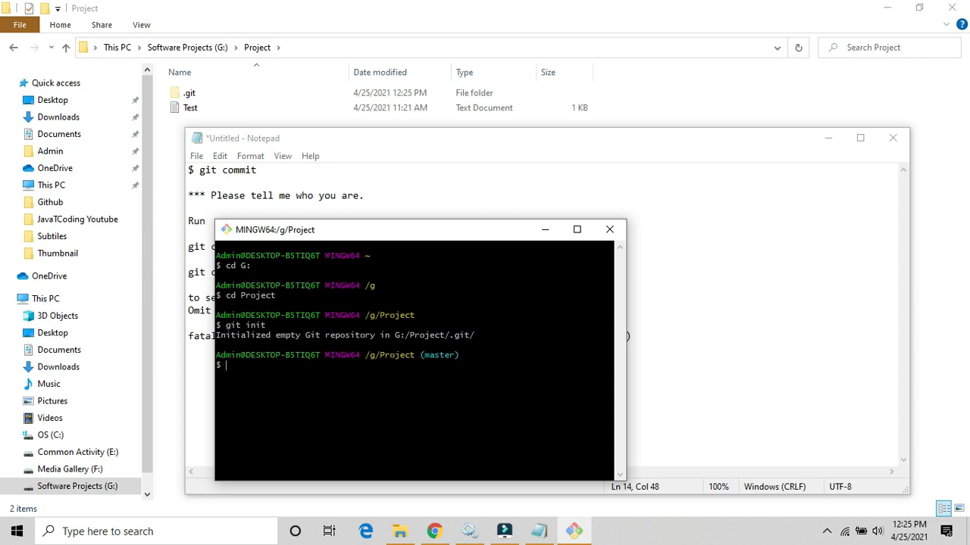
# - Stage Test.txt in the new repository with git add Test.txt
pyautogui.write('git a')
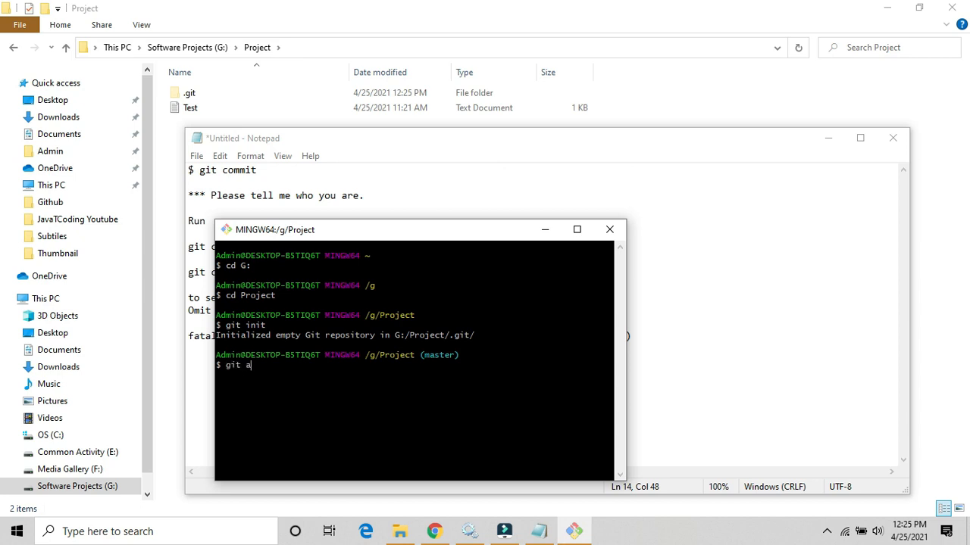
pyautogui.write('dd')
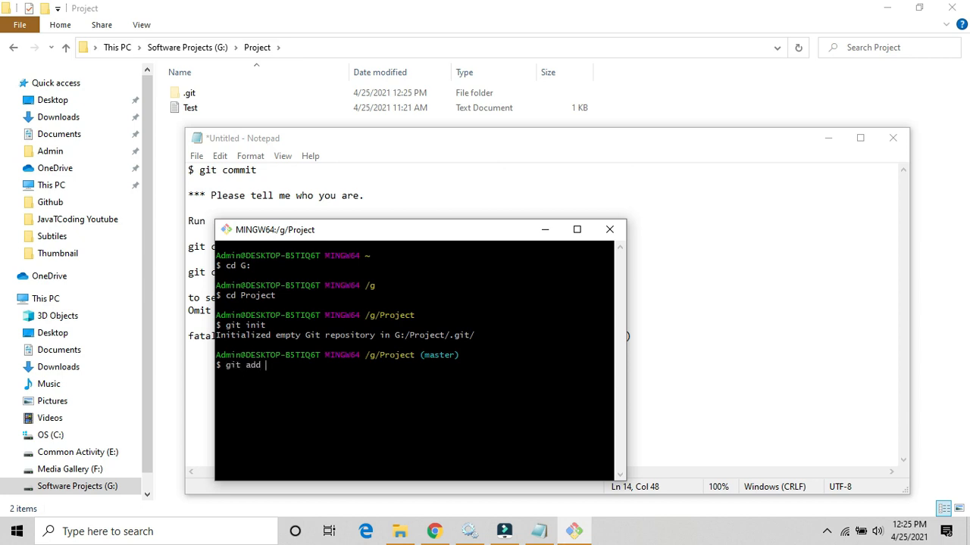
pyautogui.write('Test.')
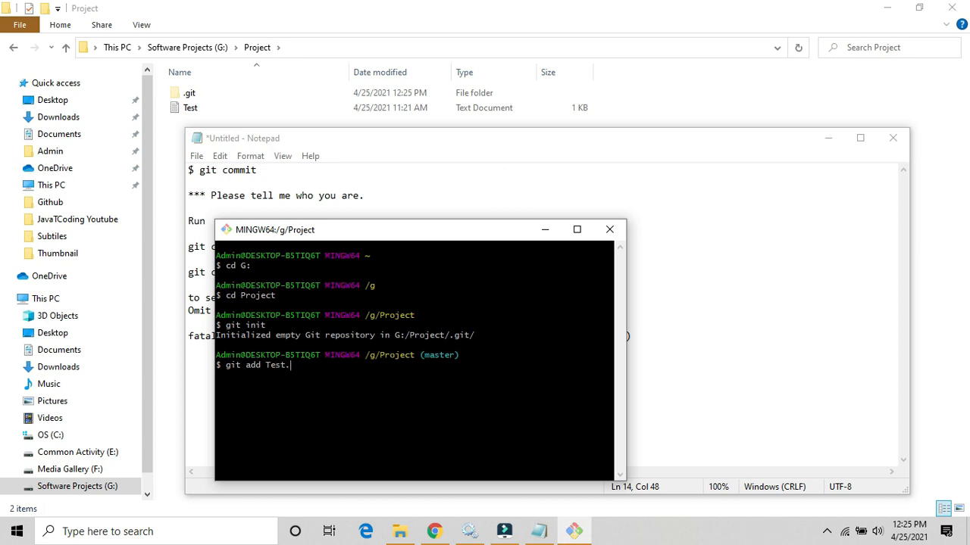
pyautogui.write('t')
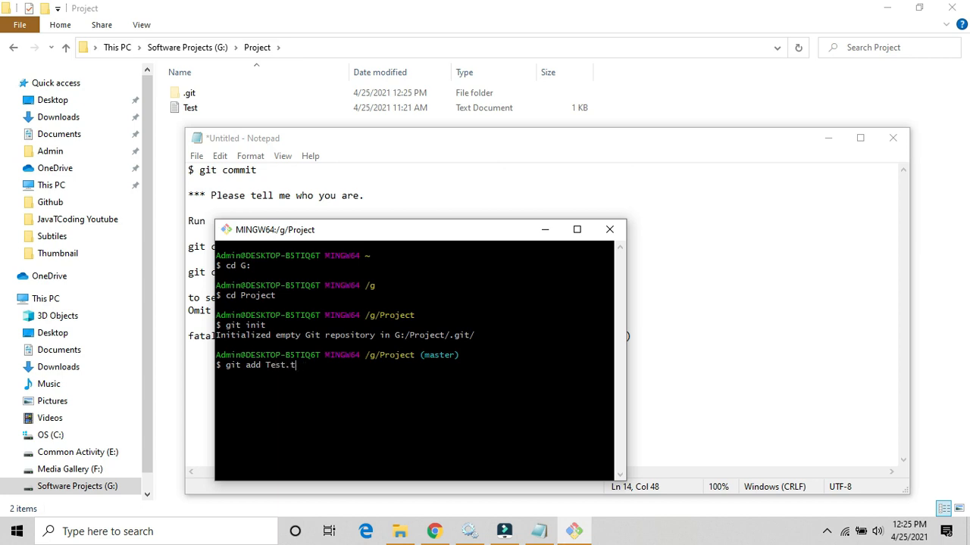
pyautogui.write('xt')
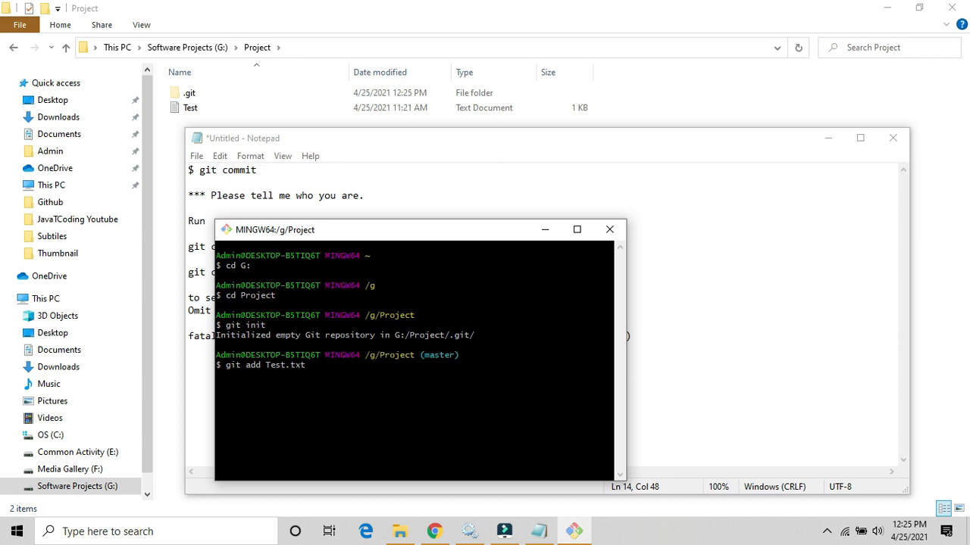
pyautogui.press('Return')
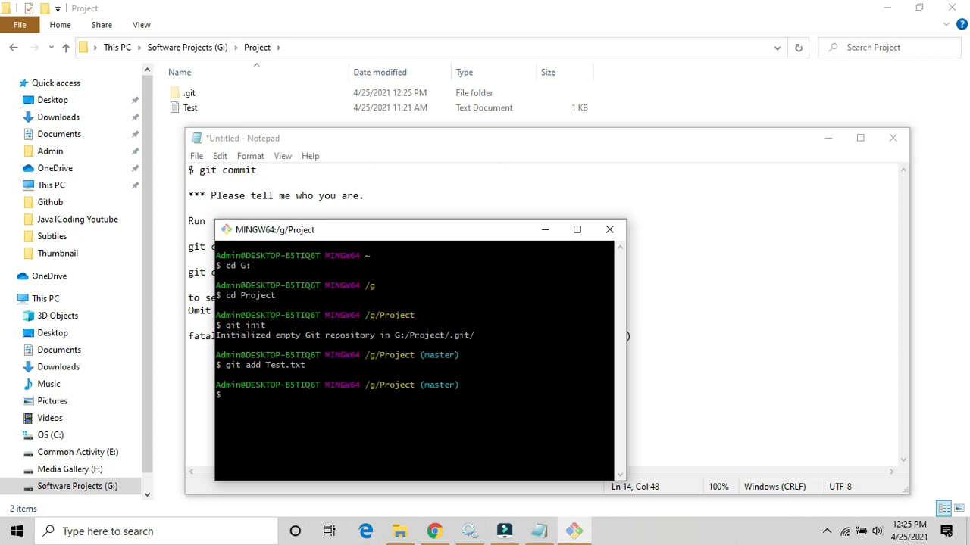
pyautogui.write('git commit')
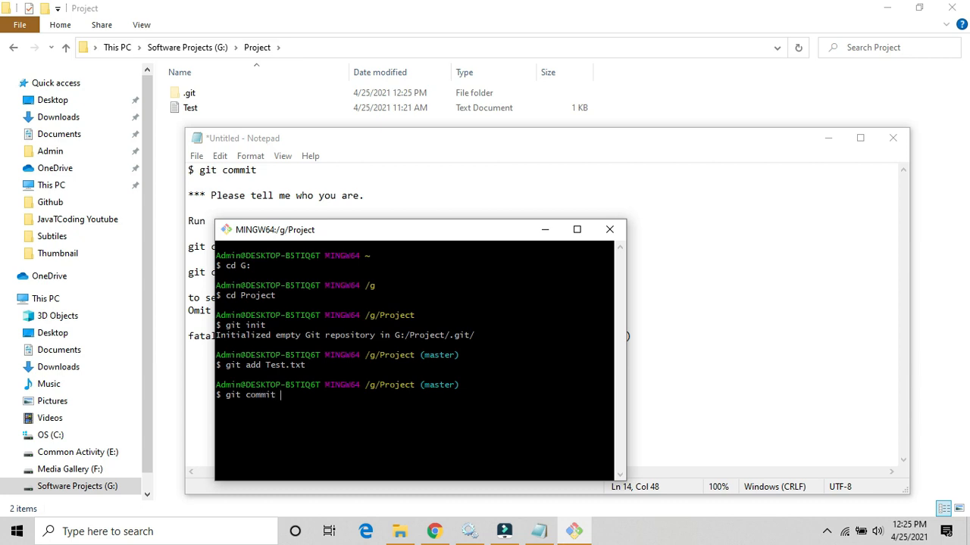
# - Run git commit -m "First commit" and get the 'Author identity unknown' error
pyautogui.write('-m')
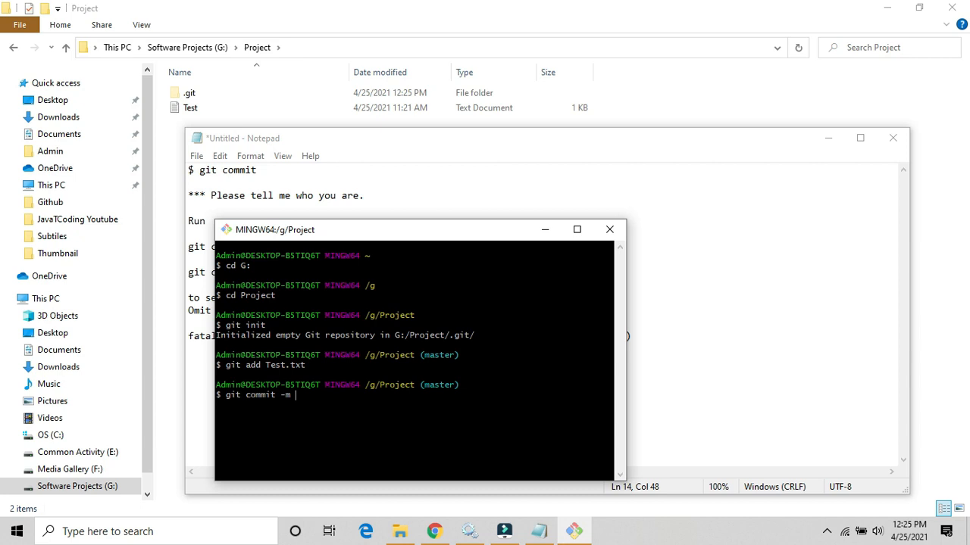
pyautogui.write('""')
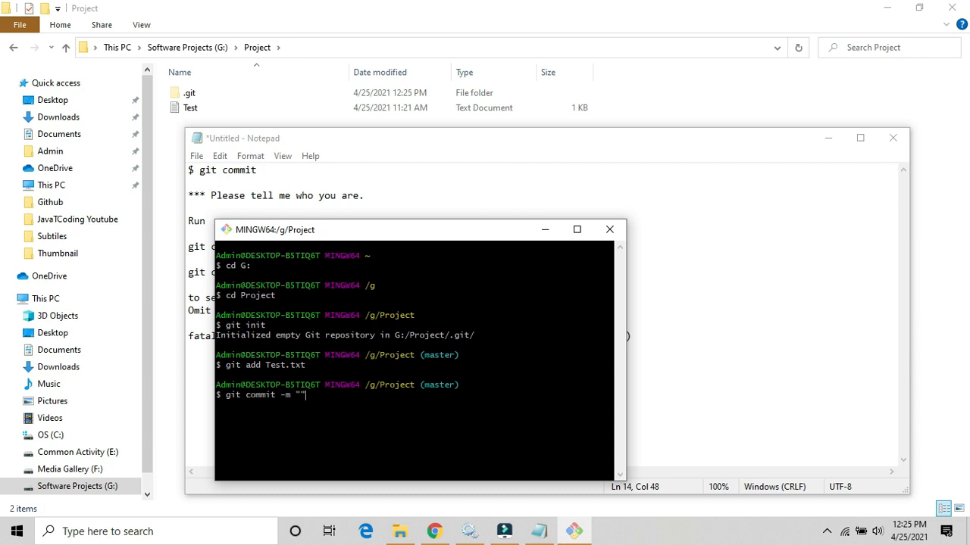
pyautogui.write('First comm')
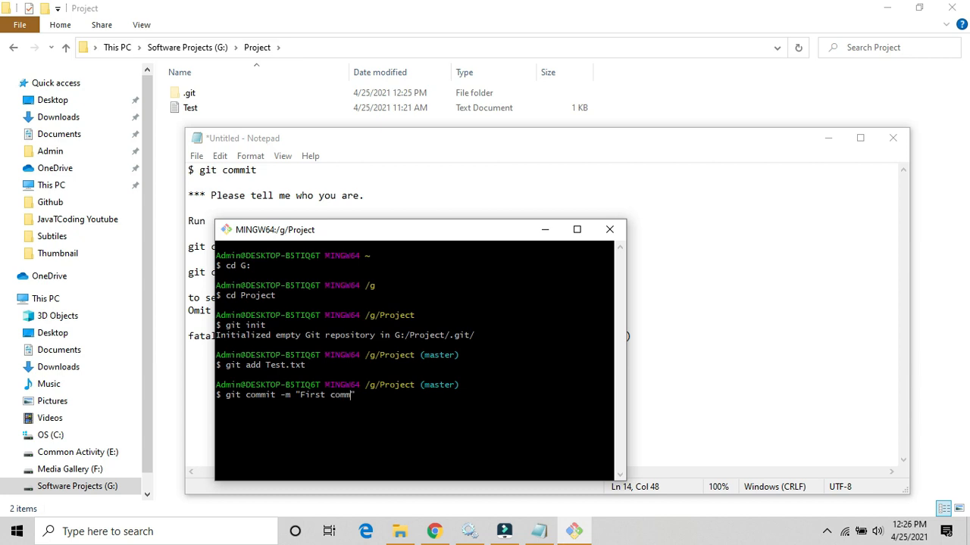
pyautogui.write('it')
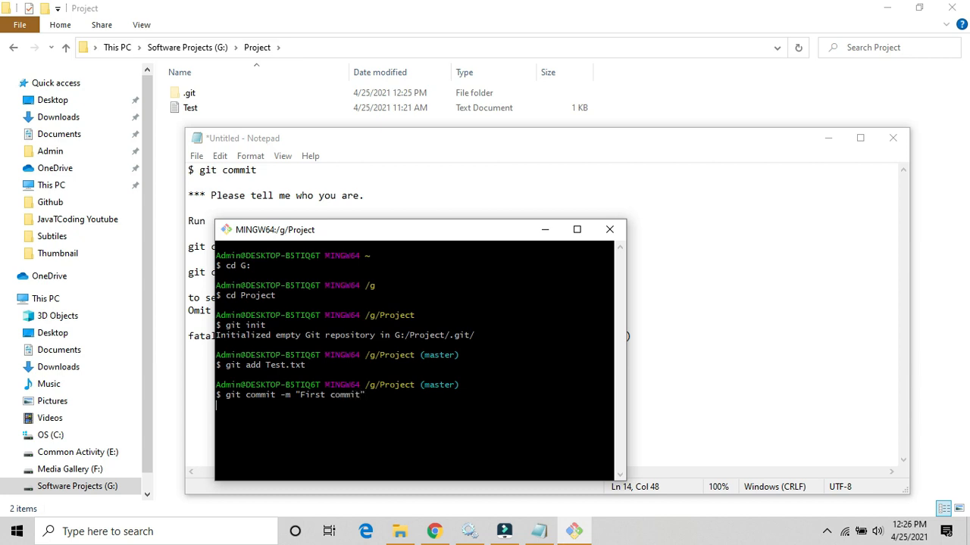
pyautogui.press('Return')
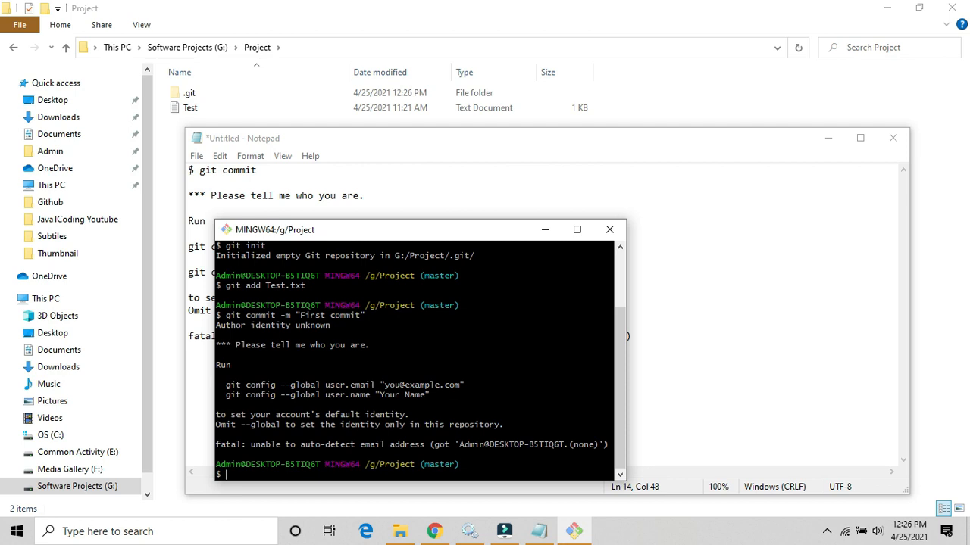
pyautogui.write('git')
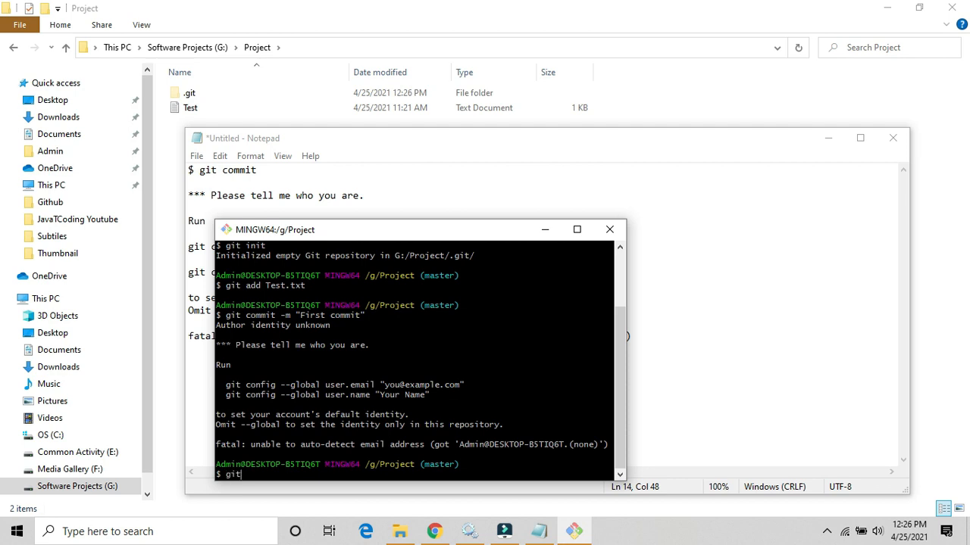
pyautogui.write('co')
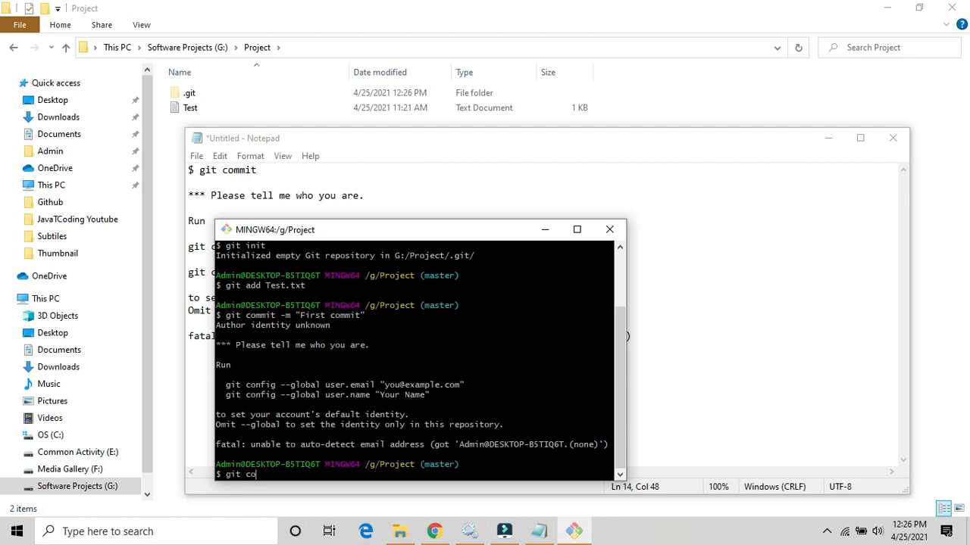
pyautogui.write('nfig')
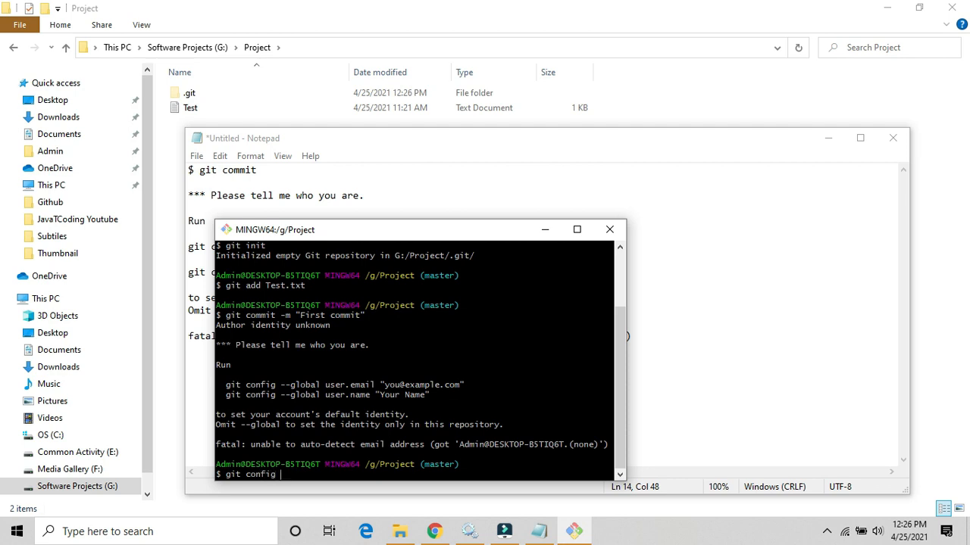
pyautogui.write('--g')
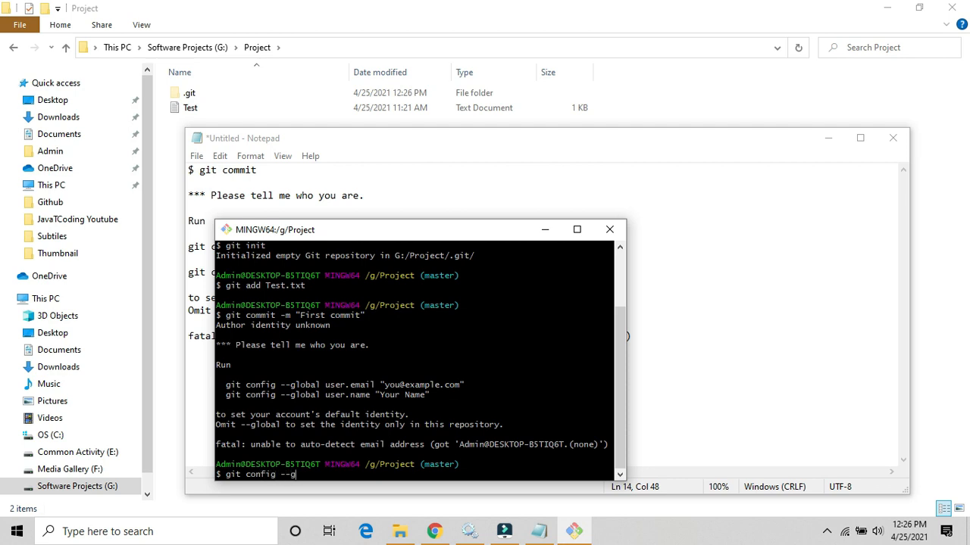
pyautogui.write('lobal')
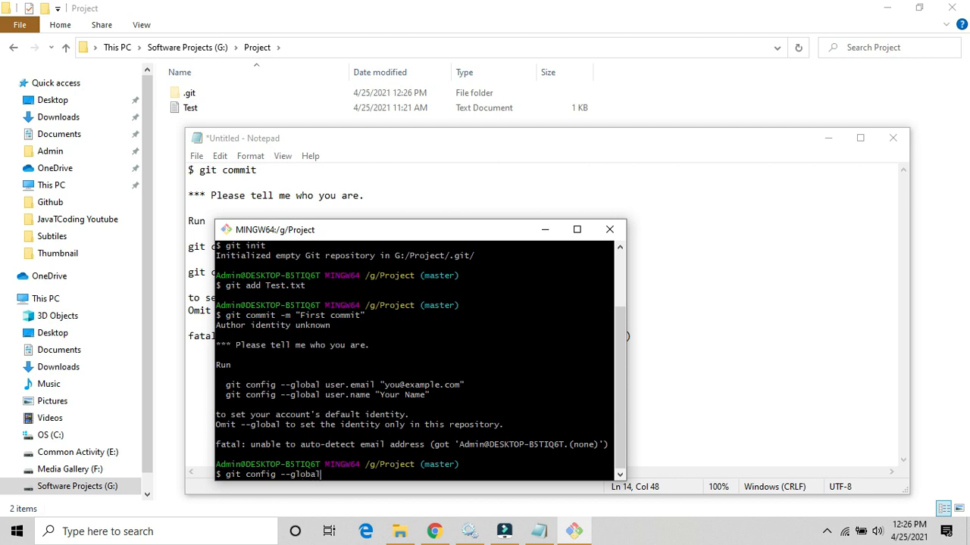
pyautogui.write('user')
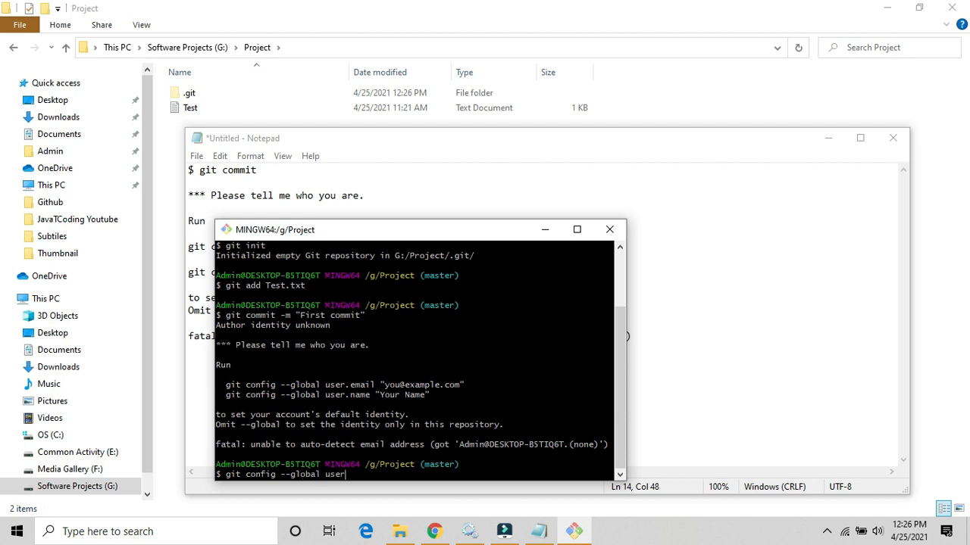
pyautogui.write('.email')
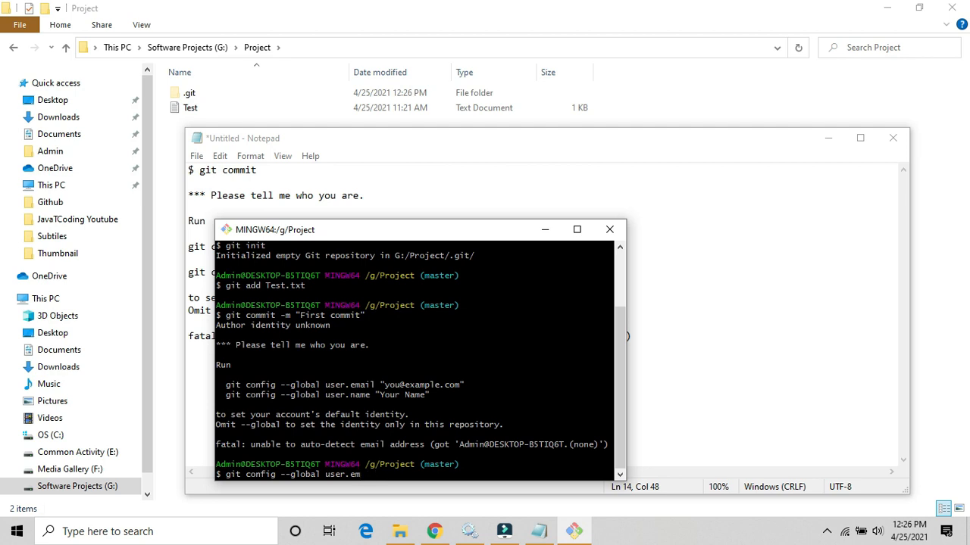
pyautogui.write('ail')
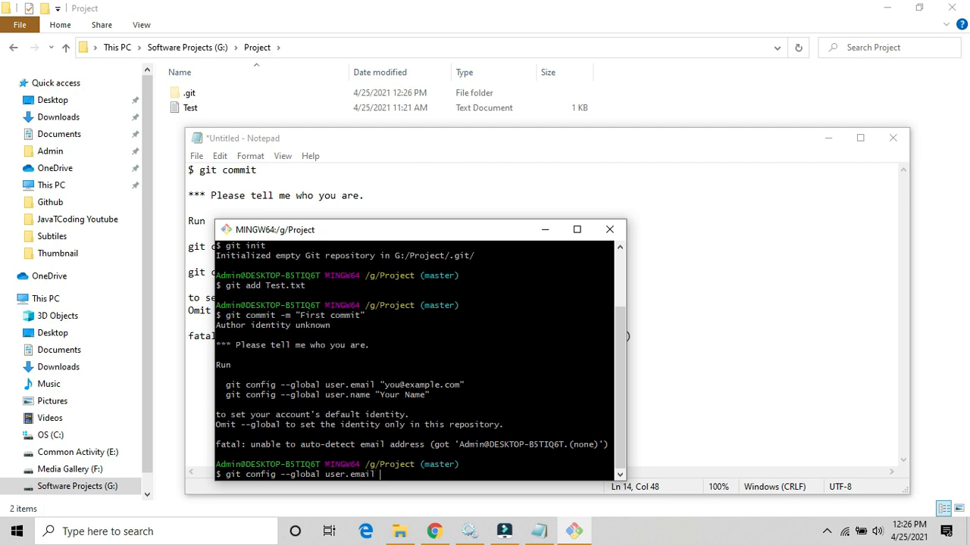
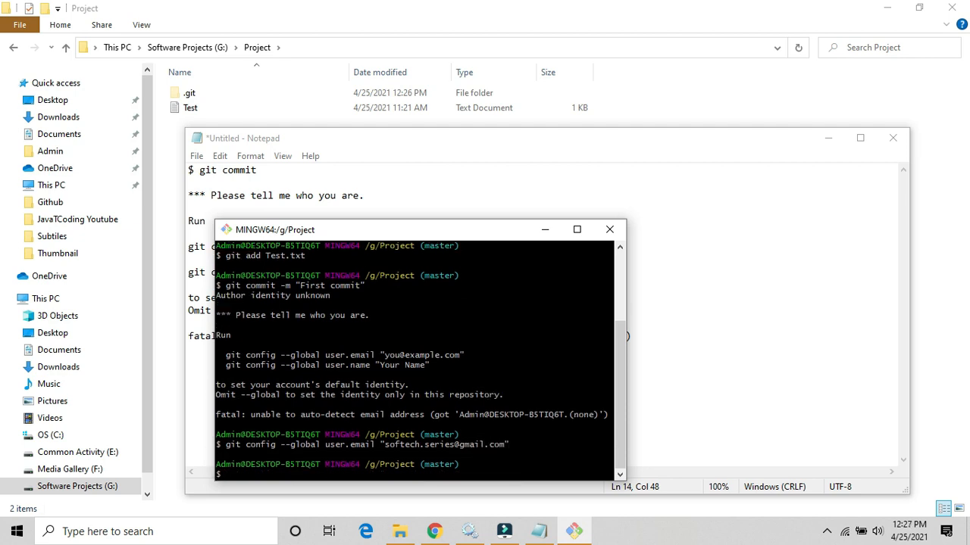
# - Set the repository's local user.name to "softech.series"
pyautogui.write('git config --')
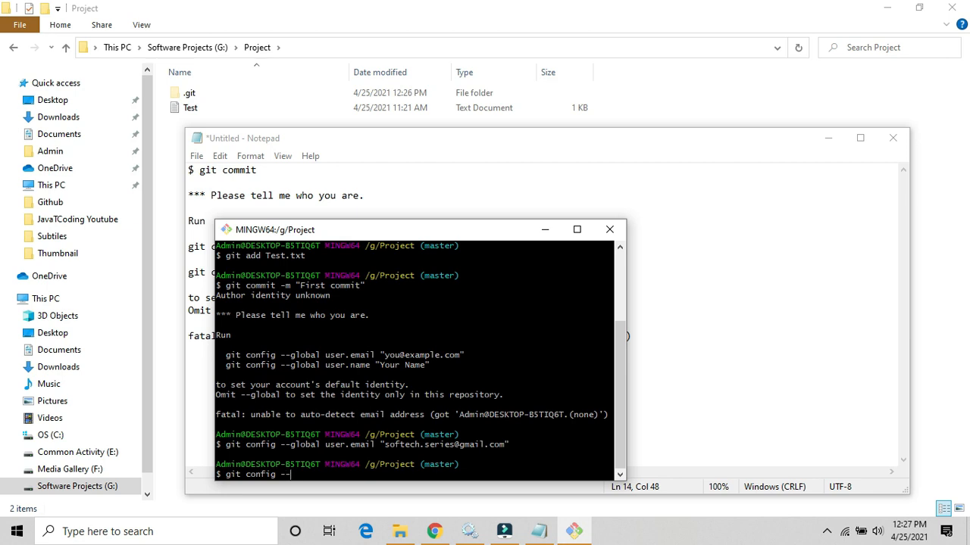
pyautogui.write('local')
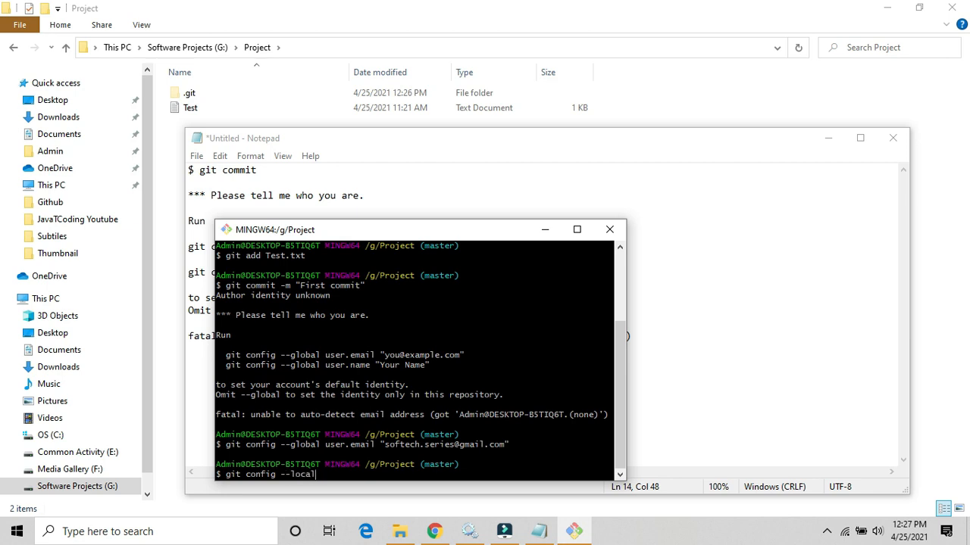
pyautogui.write('use')
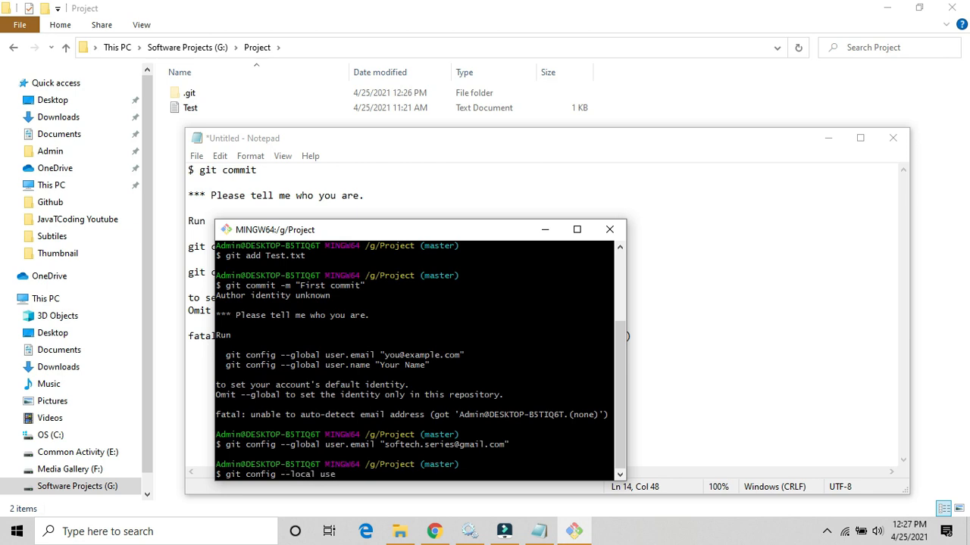
pyautogui.write('r --')
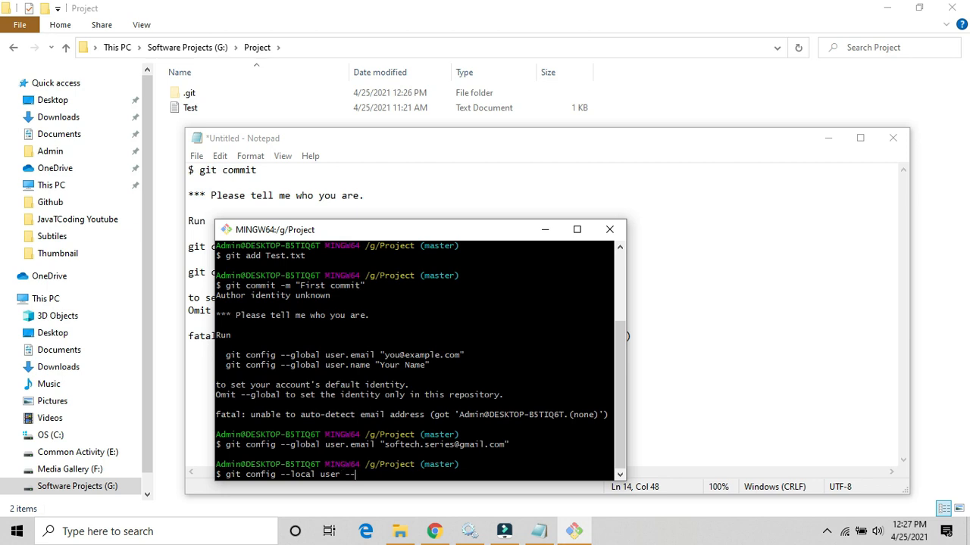
pyautogui.press('backspace')
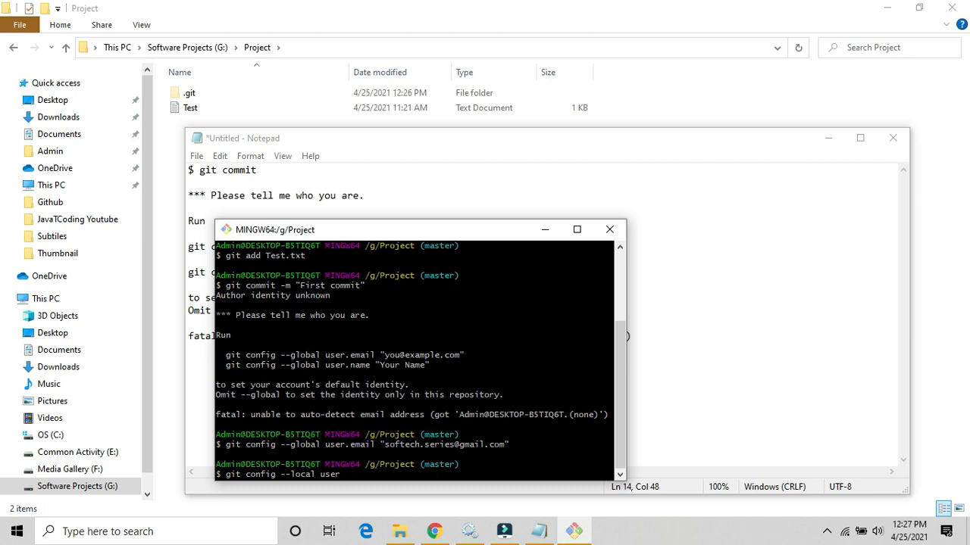
pyautogui.write('.email')
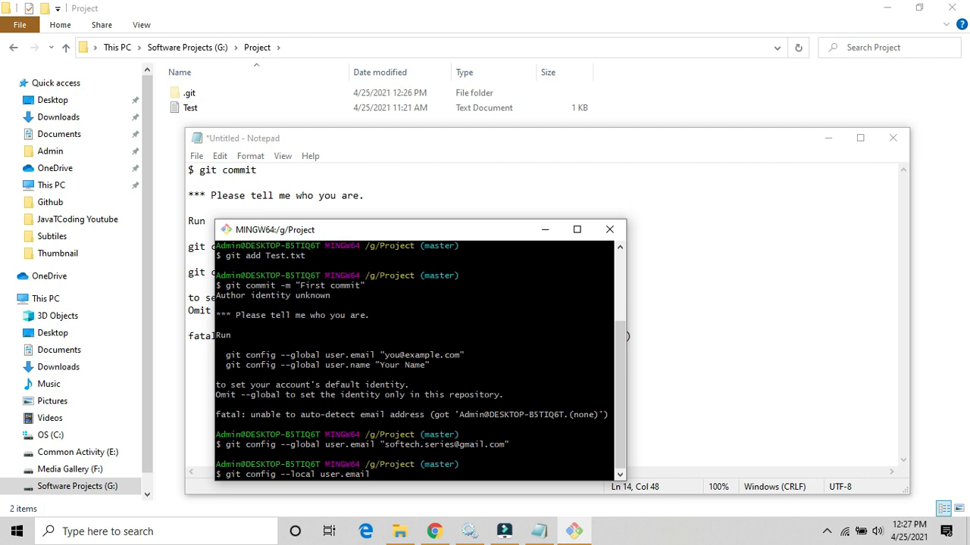
pyautogui.write('""')
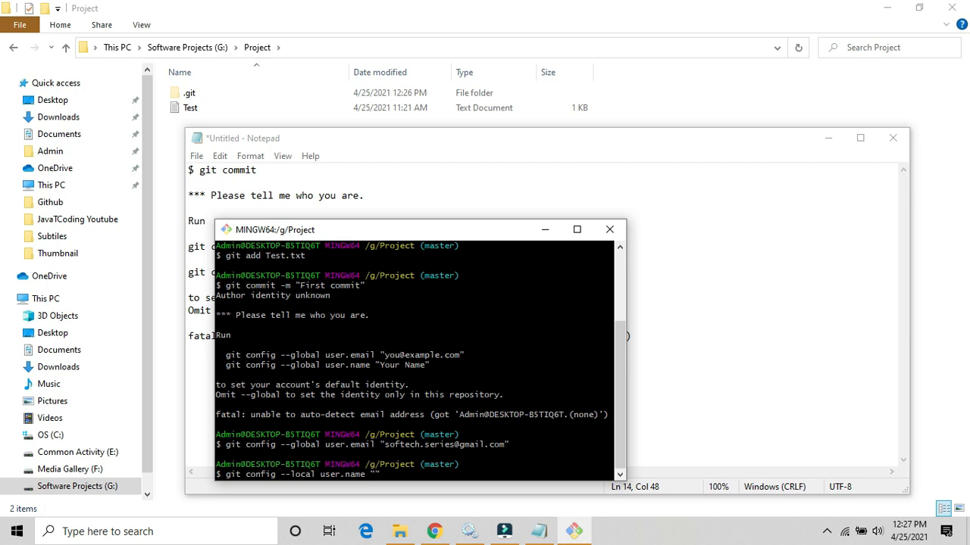
pyautogui.write('softech')
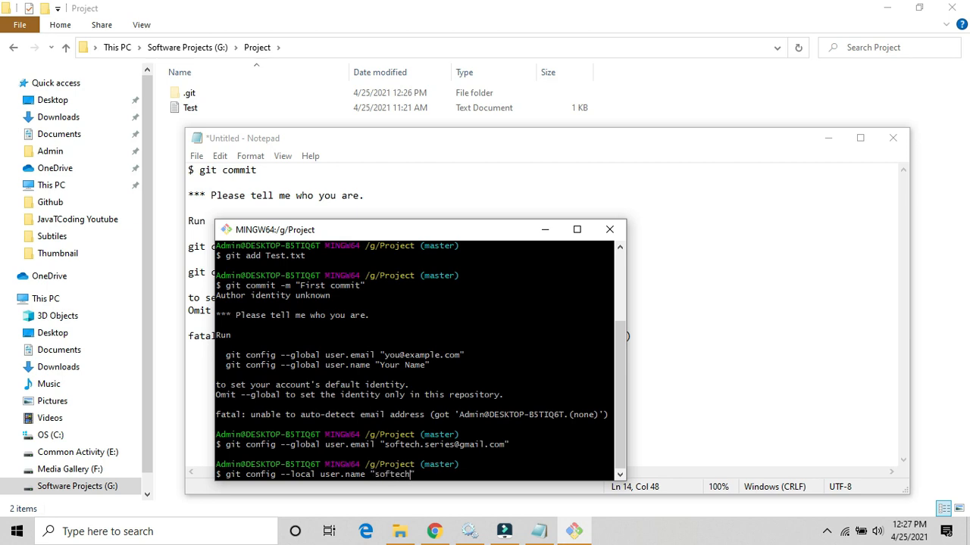
pyautogui.write('.series')
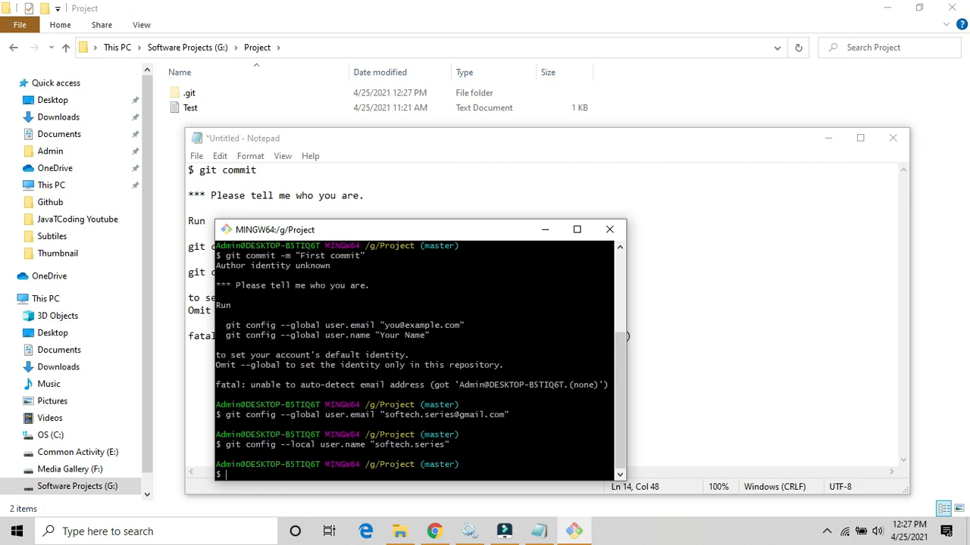
pyautogui.write('git congi')
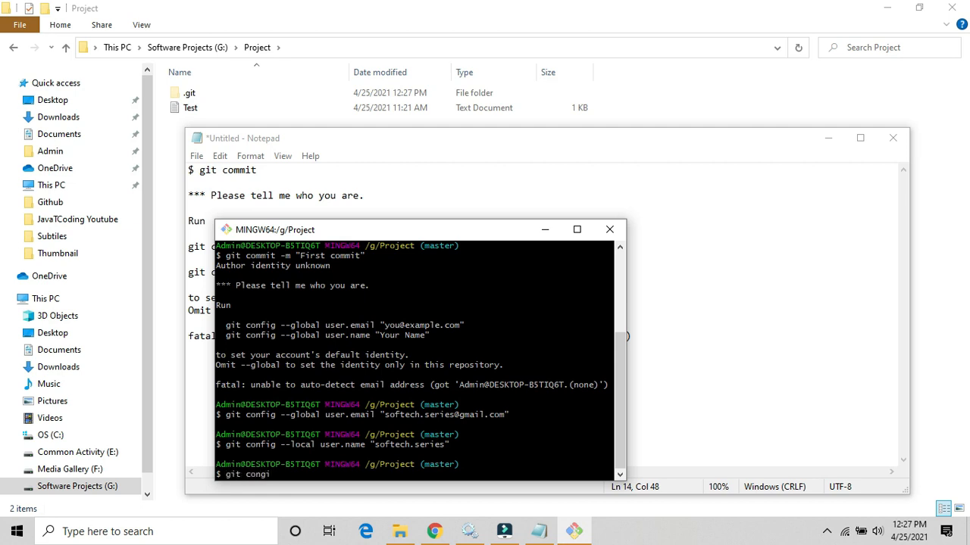
pyautogui.press('Backspace')
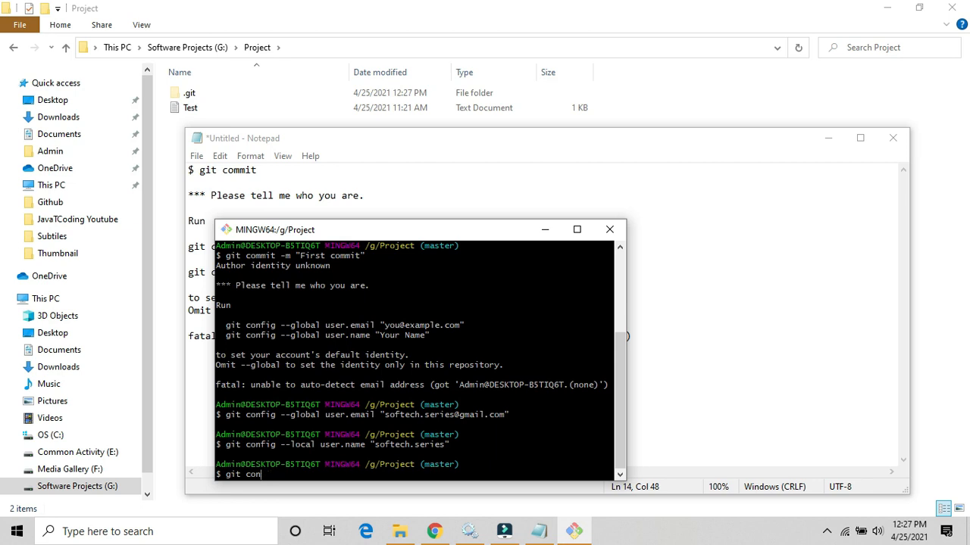
pyautogui.write('fig --list')
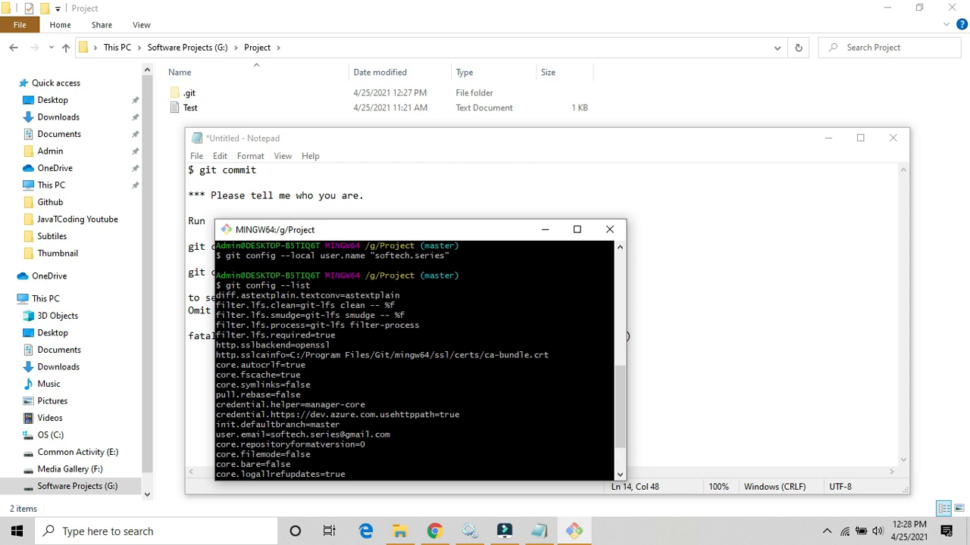
pyautogui.scroll(-3)
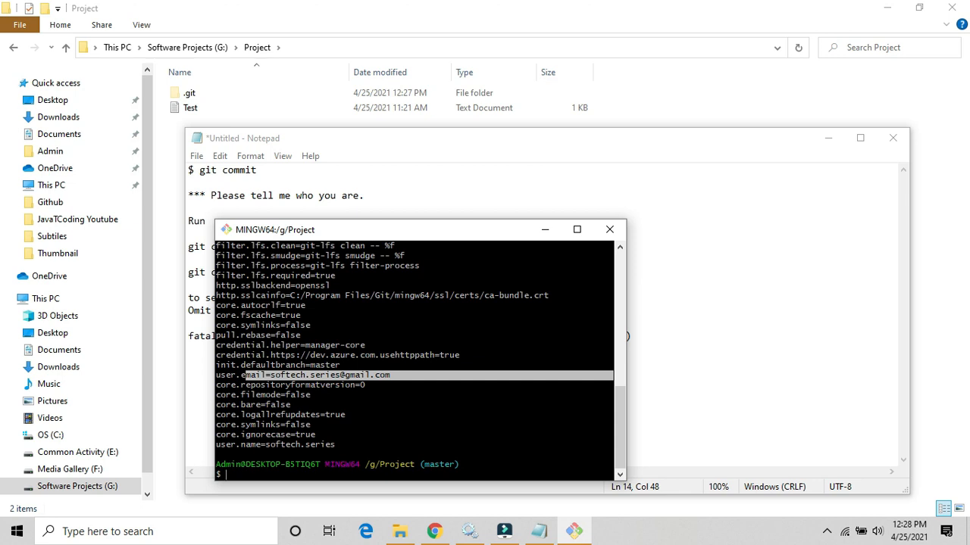
pyautogui.moveTo(619, 443)
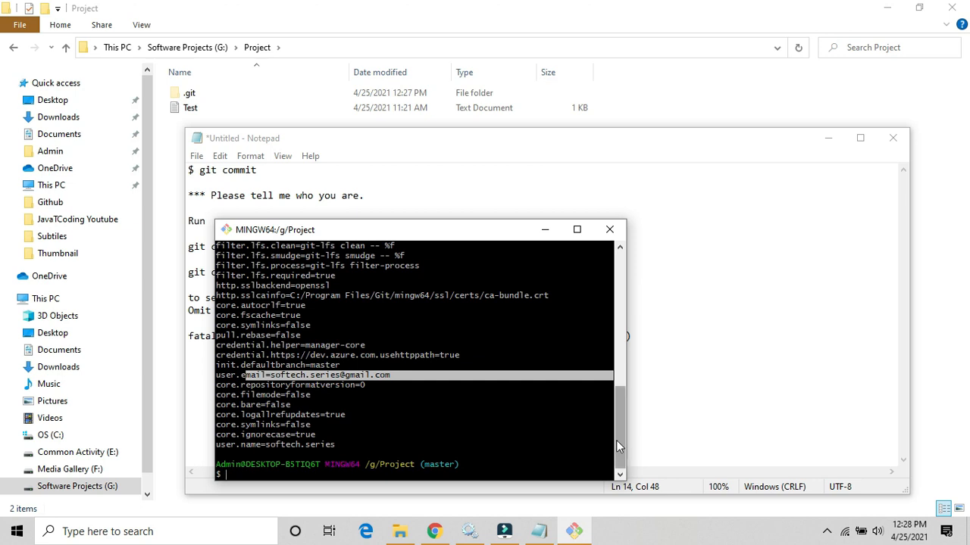
# - Rerun git commit -m "First commit", creating root commit c8b0376 with Test.txt
pyautogui.write('git config --local user.name "softech.series"')
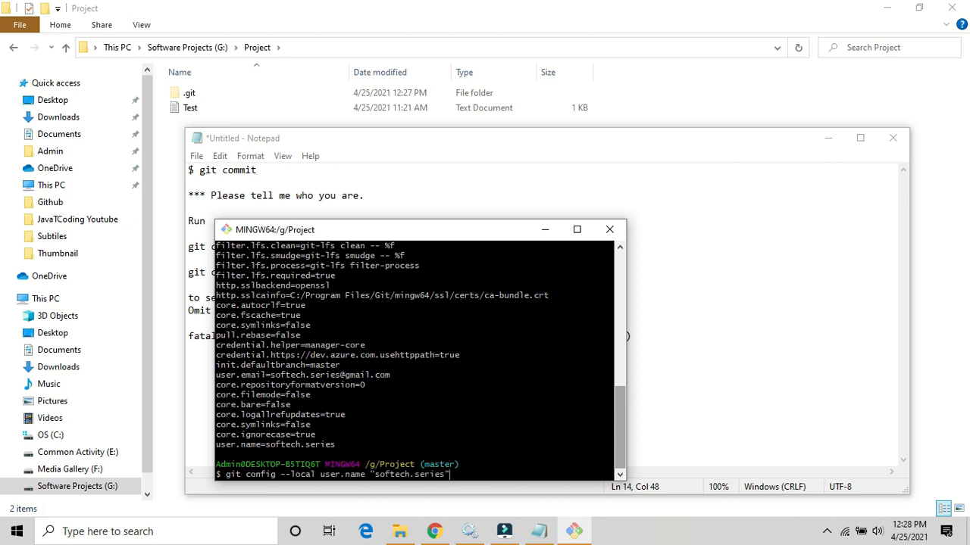
pyautogui.write('git commit -m "First commit"')
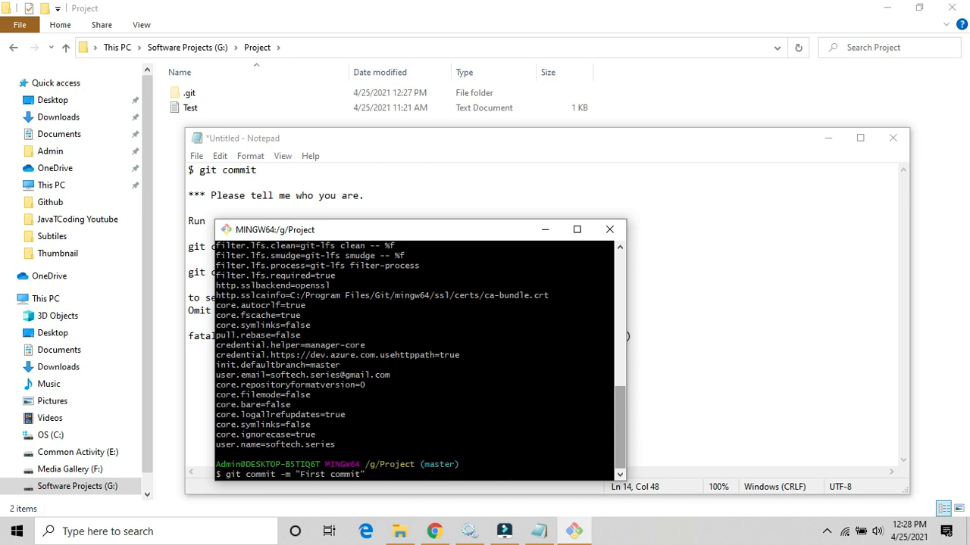
pyautogui.scroll(-3)
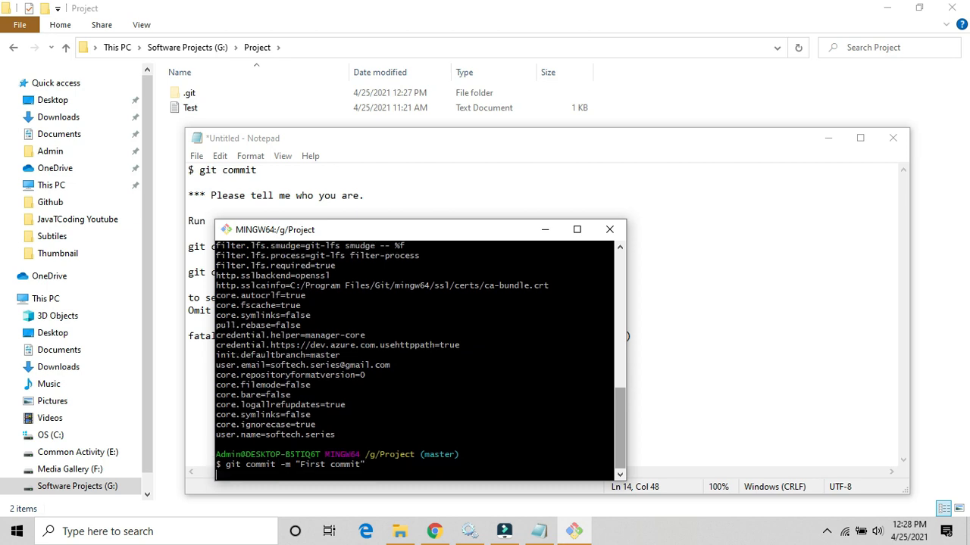
pyautogui.press('Return')
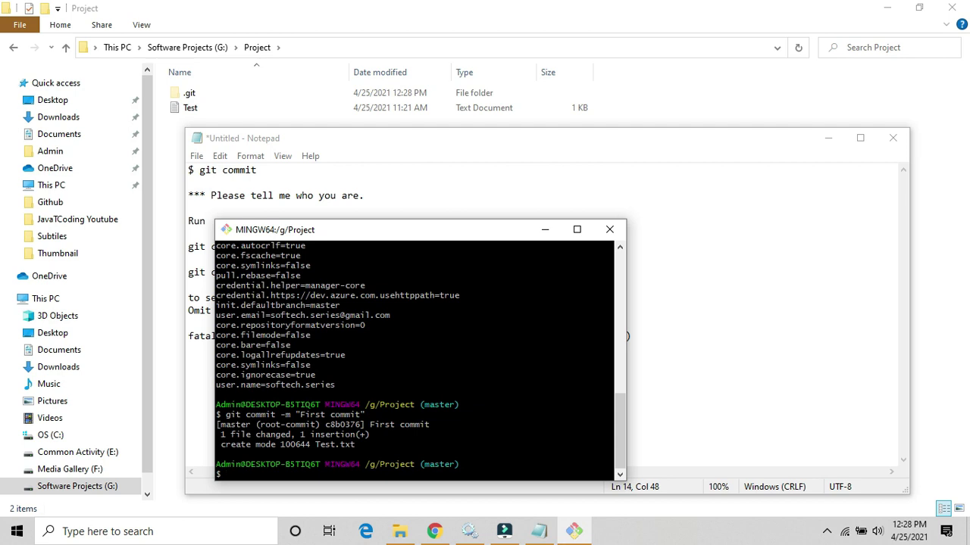
# - Run git reflog showing c8b0376 as the initial commit, with the window maximized
pyautogui.write('g')
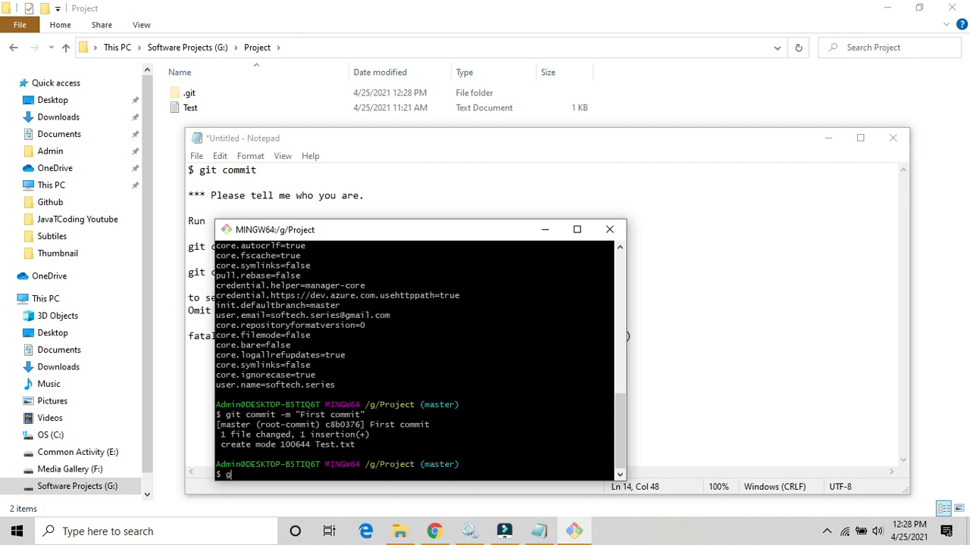
pyautogui.write('it')
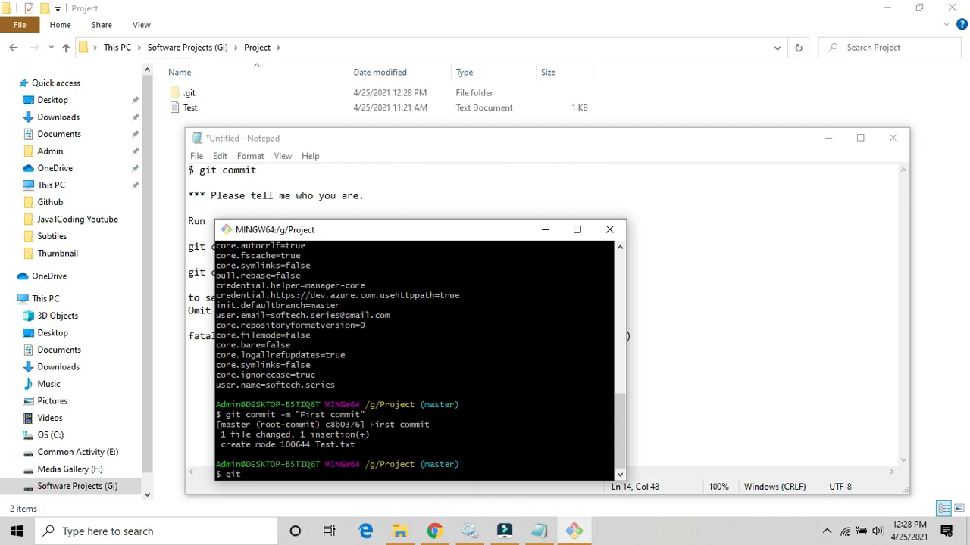
pyautogui.write('ref')
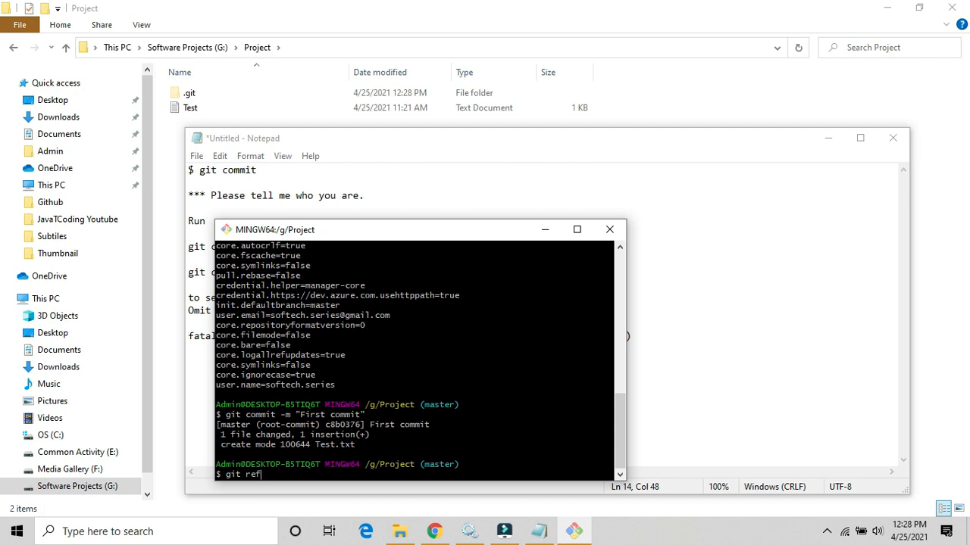
pyautogui.press('Return')
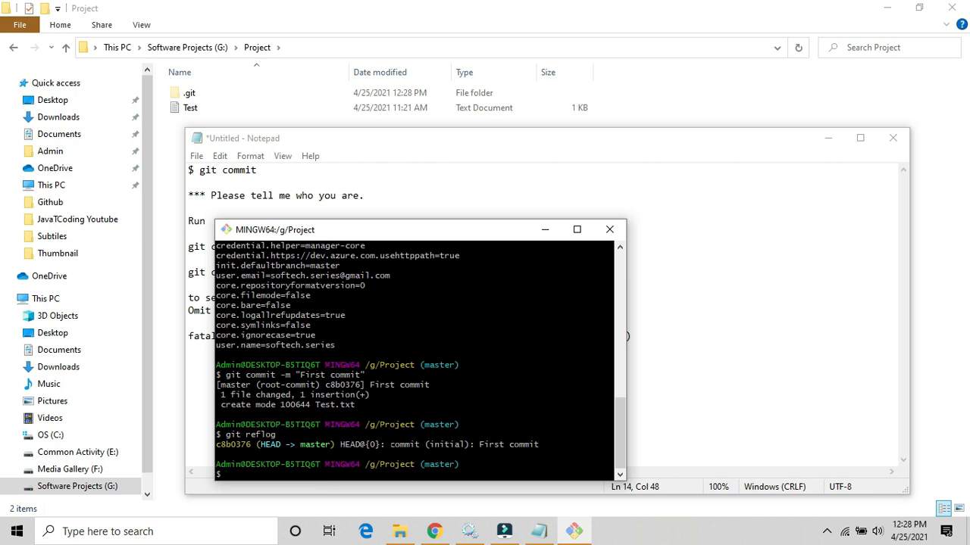
pyautogui.moveTo(576, 229)
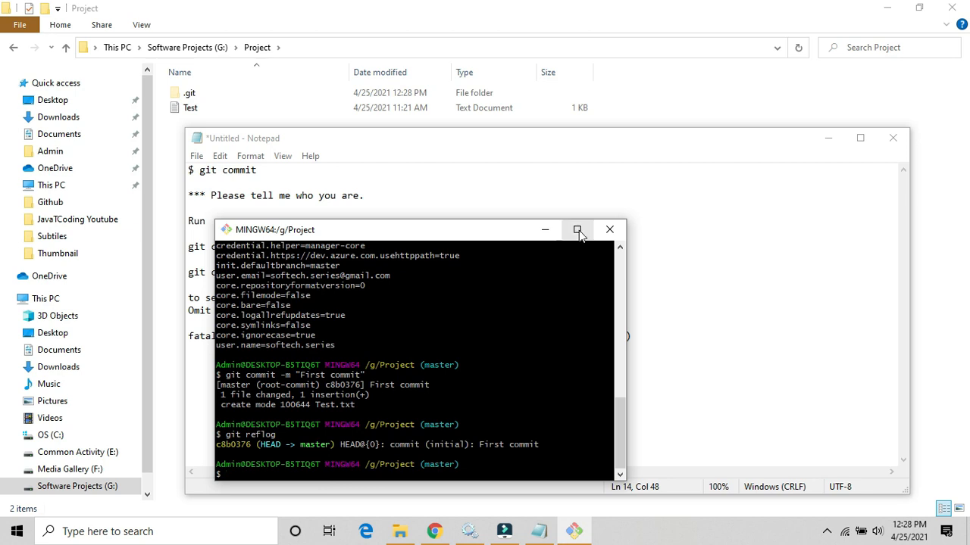
pyautogui.click(577, 229)
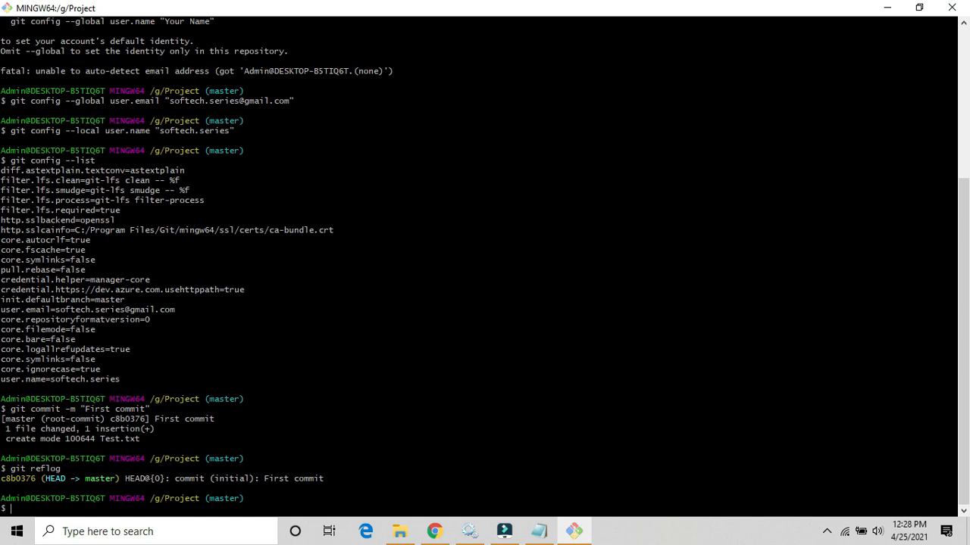
pyautogui.scroll(3)
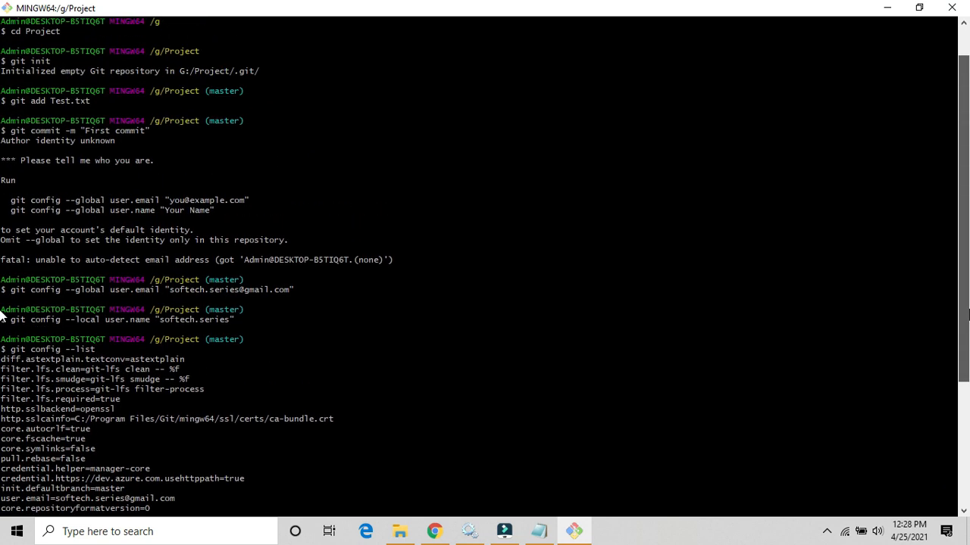